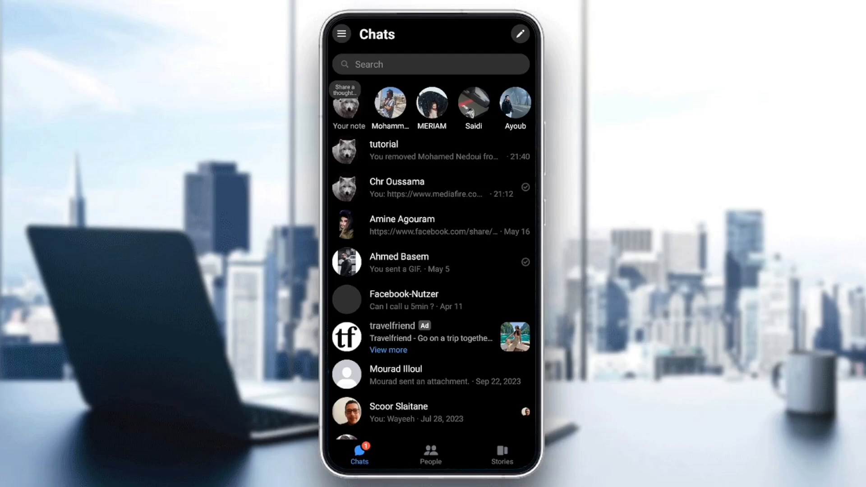
Step: Browse Messenger's Stories grid, then leave Messenger for the phone's Google app folder
{"action": "left_click", "coordinate": [502, 455]}
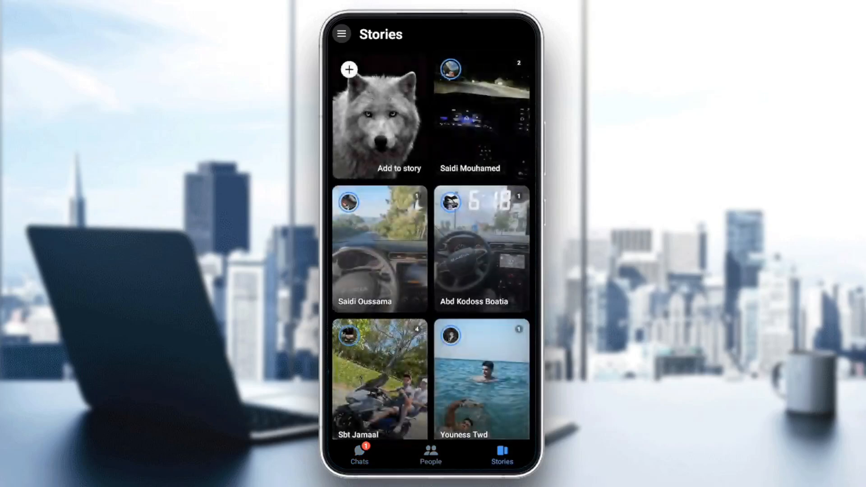
{"action": "left_click", "coordinate": [359, 454]}
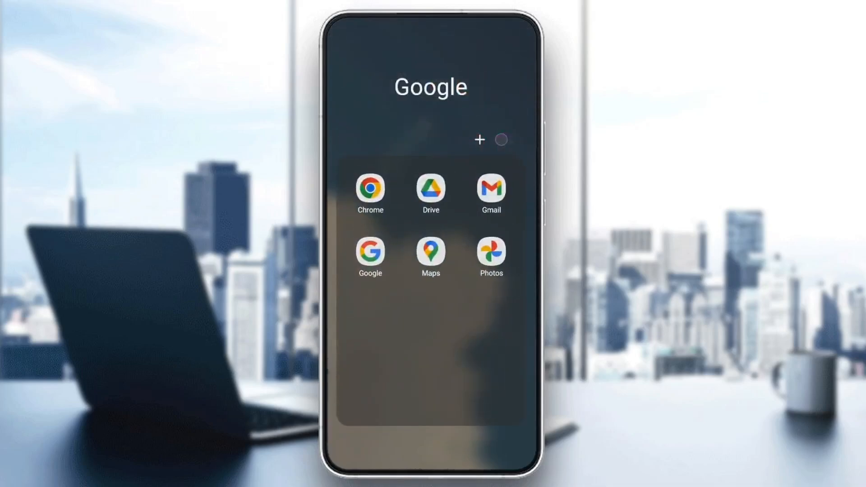
Step: Launch Chrome and go to the MediaFire site's My Files page
{"action": "left_click", "coordinate": [370, 189]}
{"action": "type", "text": "m"}
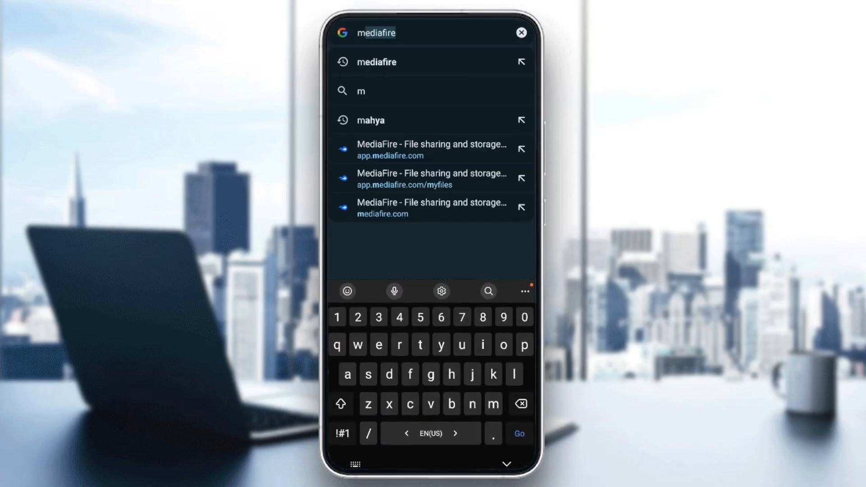
{"action": "key", "text": "e"}
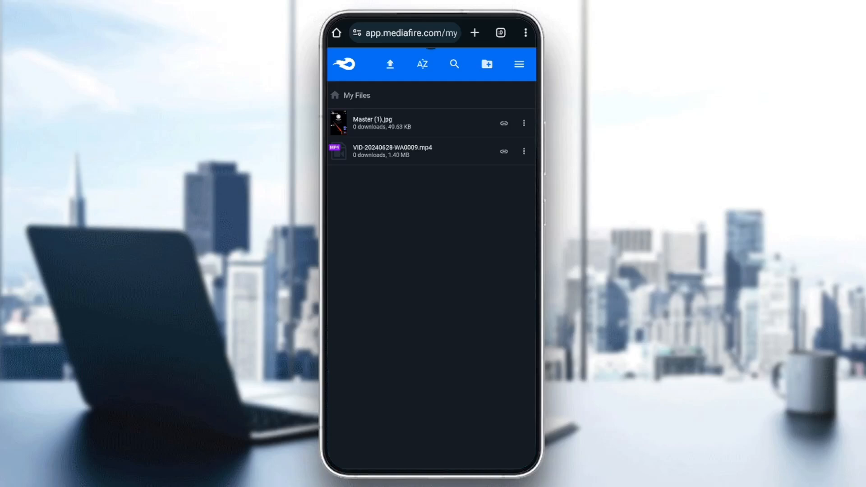
Step: Upload Master (1).jpg from phone media and resolve the File Conflict dialog
{"action": "left_click", "coordinate": [390, 64]}
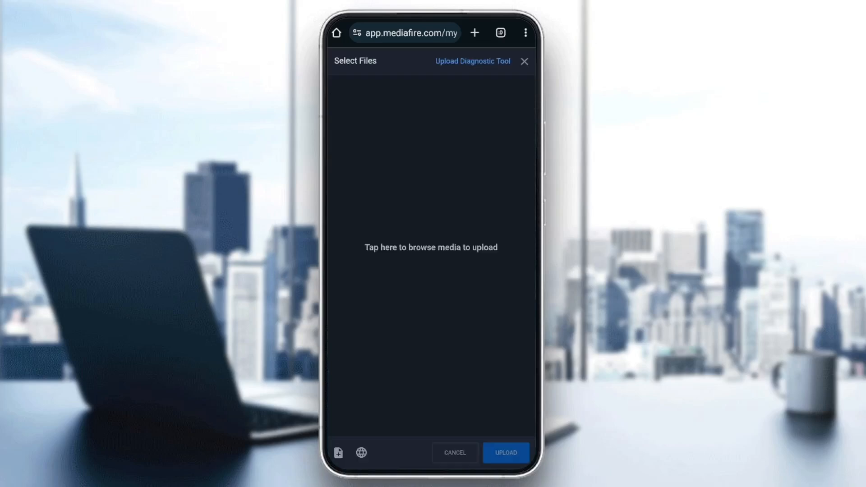
{"action": "left_click", "coordinate": [431, 247]}
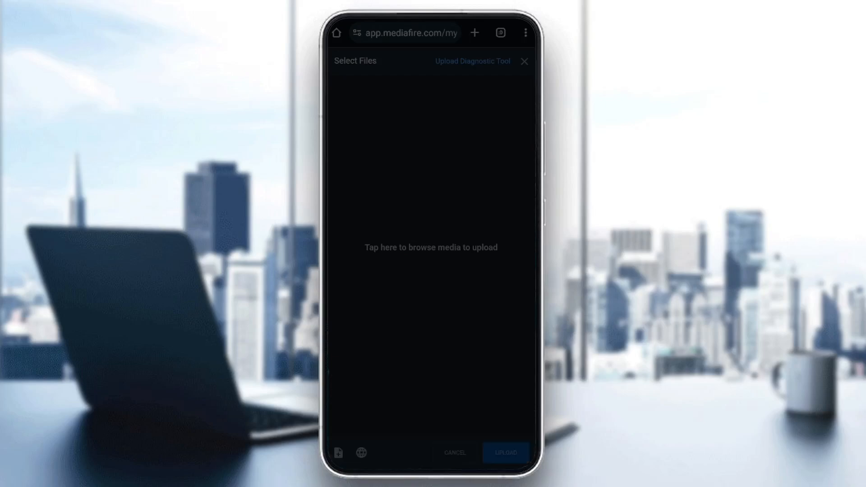
{"action": "left_click", "coordinate": [431, 247]}
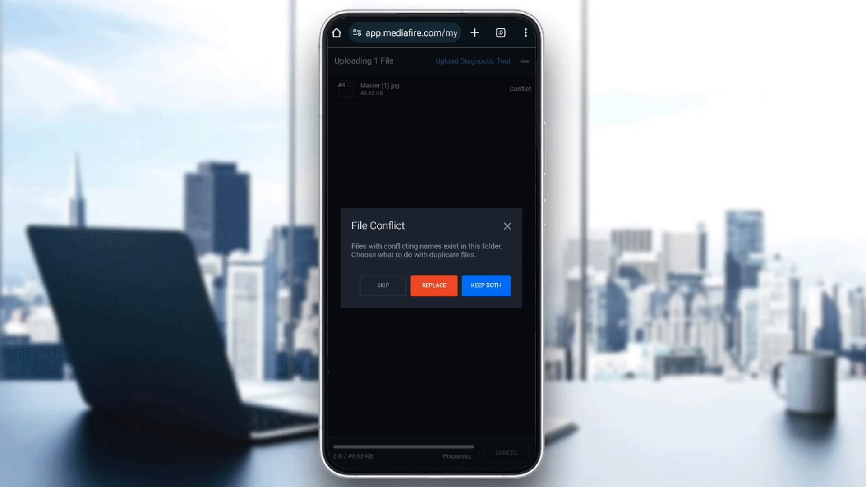
{"action": "left_click", "coordinate": [507, 226]}
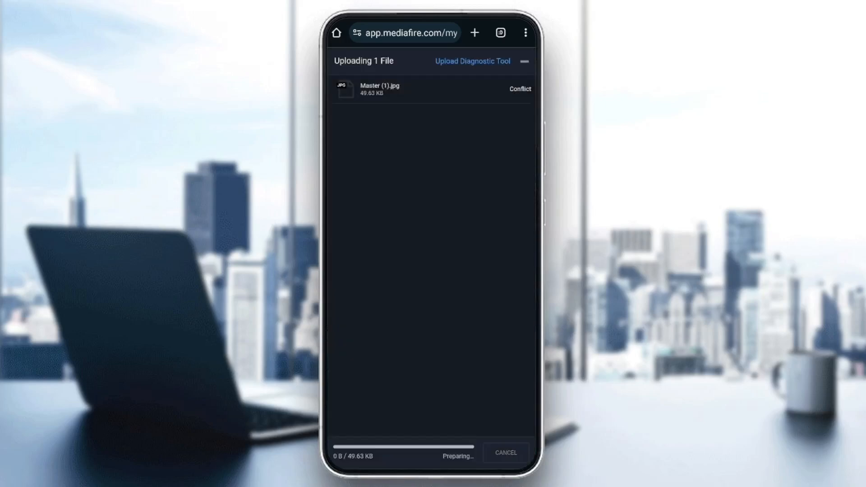